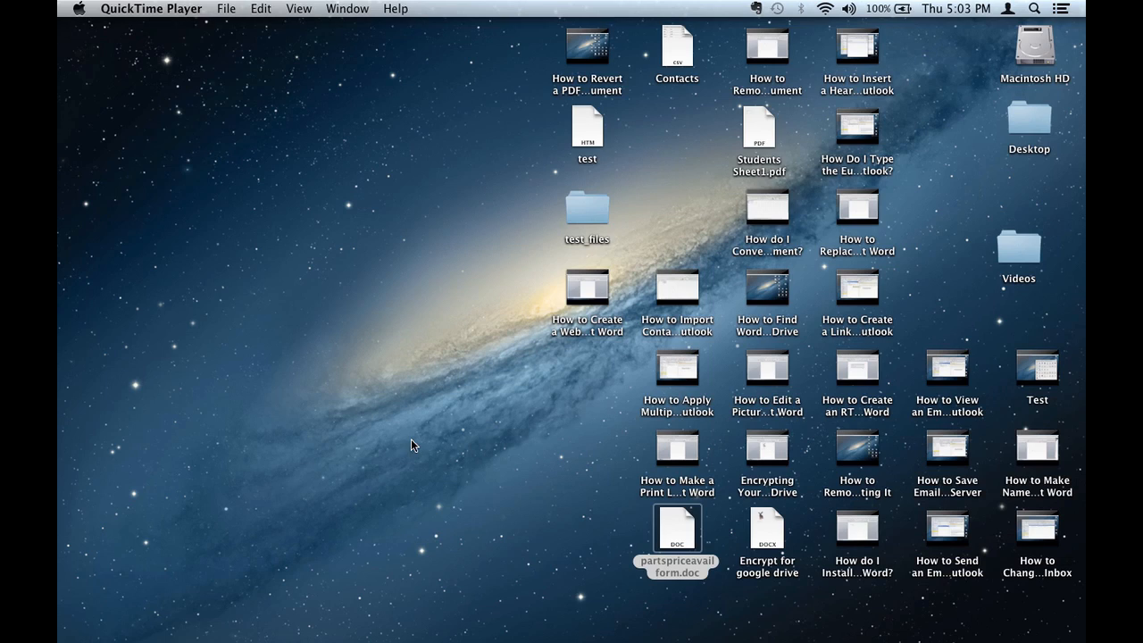
mouse_move(856, 630)
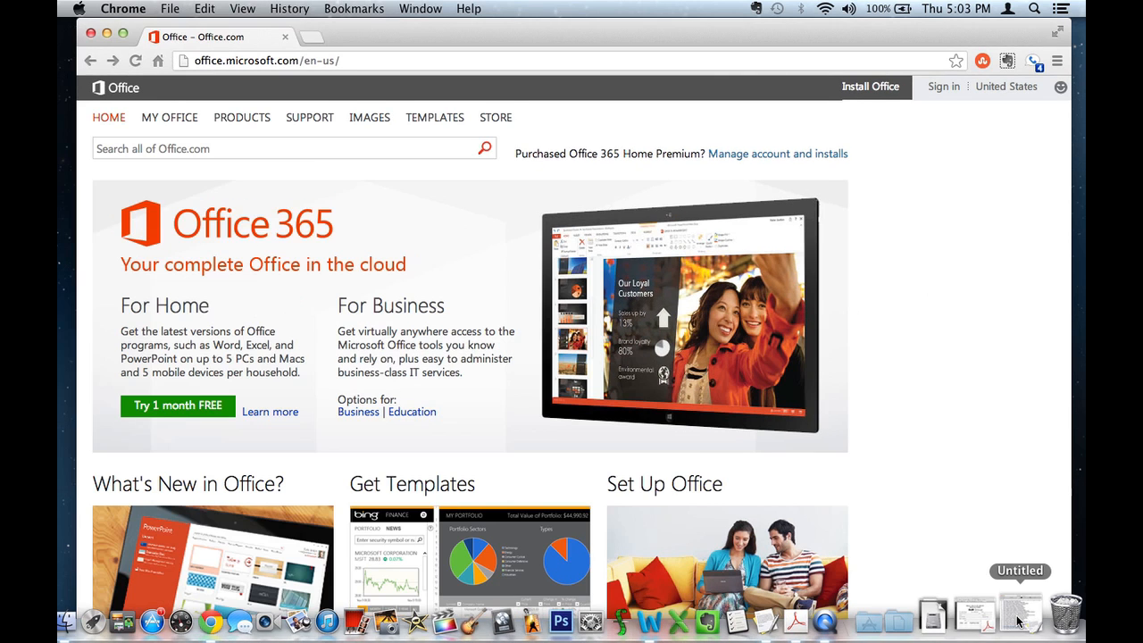
mouse_move(659, 373)
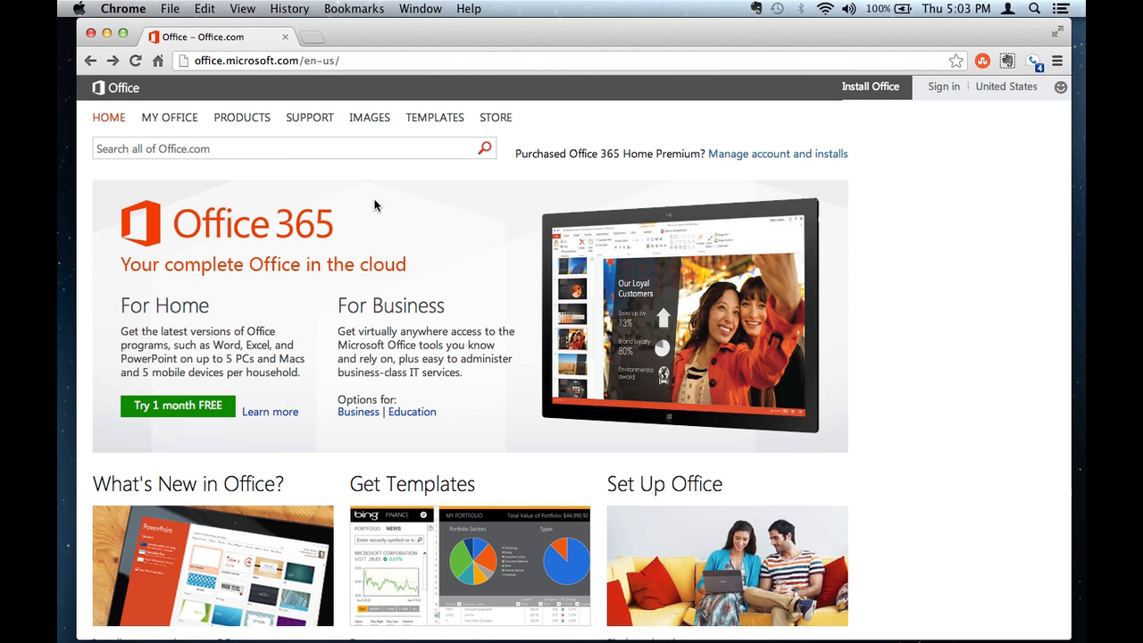
mouse_move(407, 263)
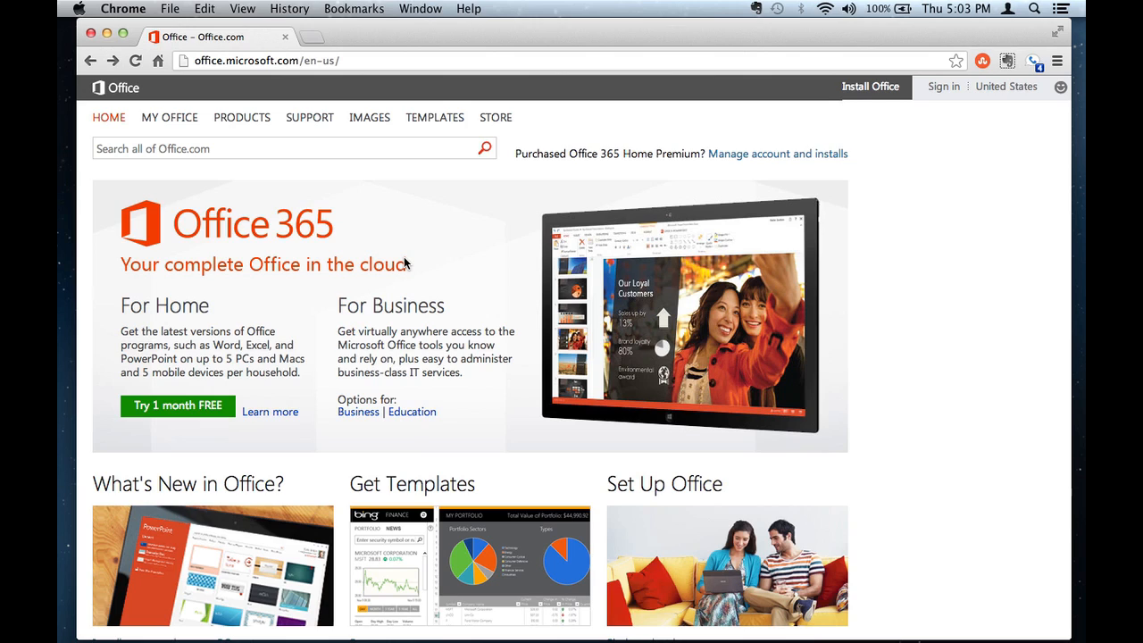
mouse_move(287, 272)
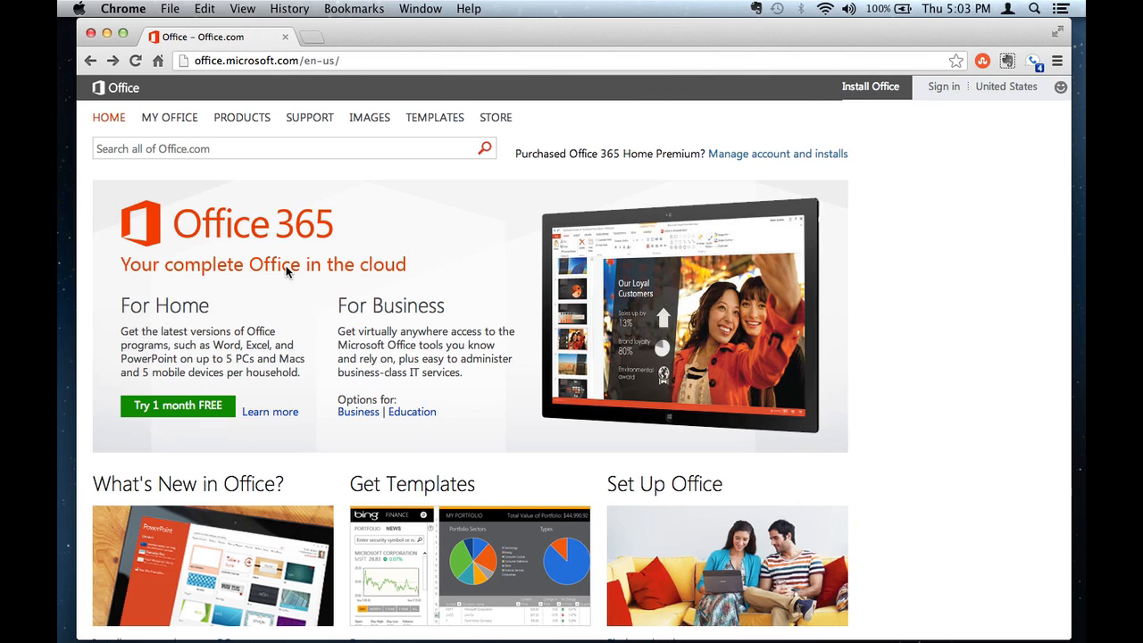
mouse_move(291, 308)
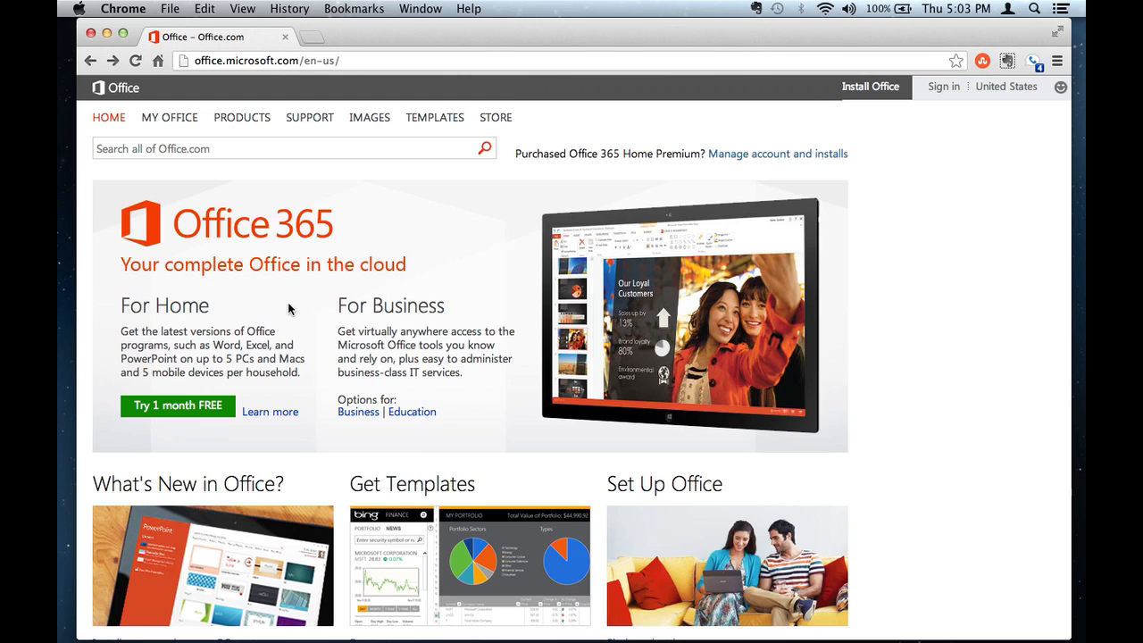
mouse_move(280, 360)
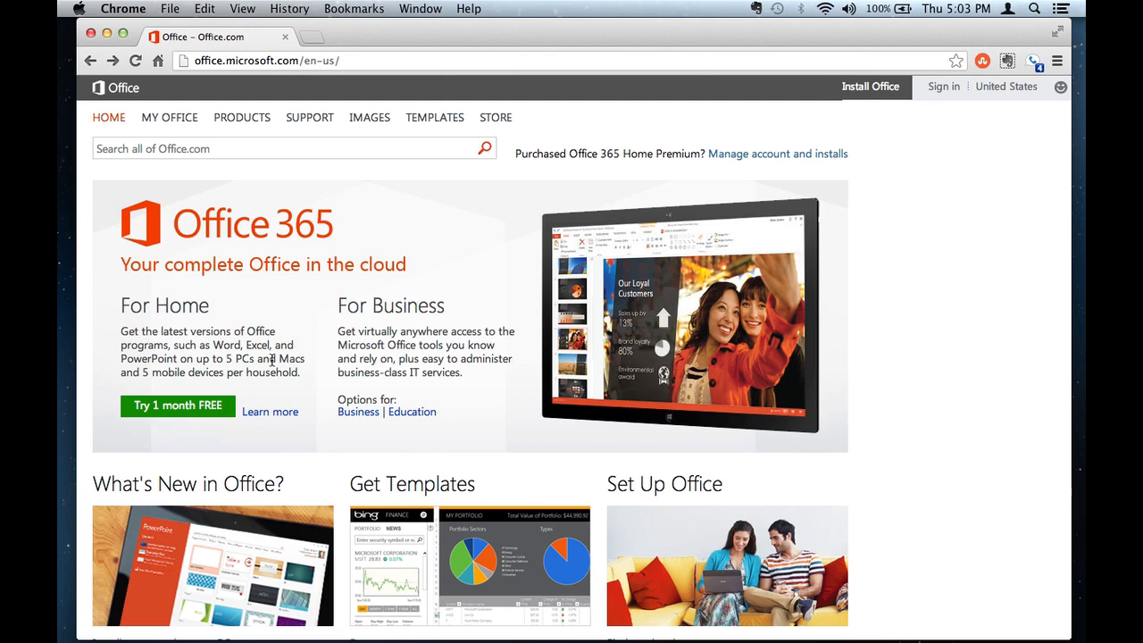
mouse_move(297, 347)
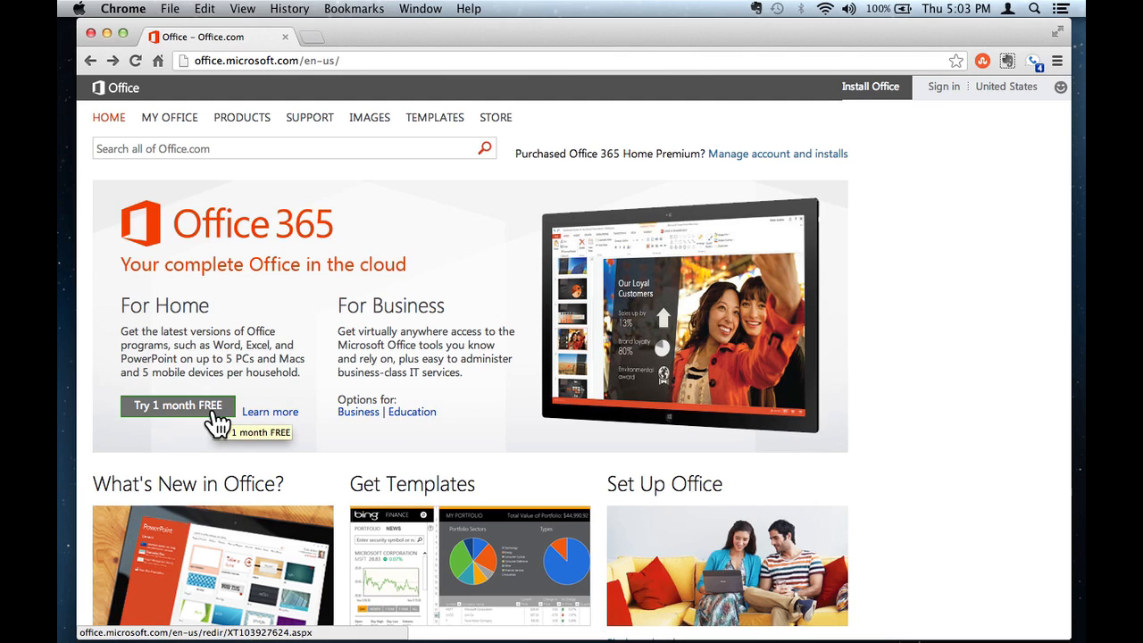
mouse_move(243, 348)
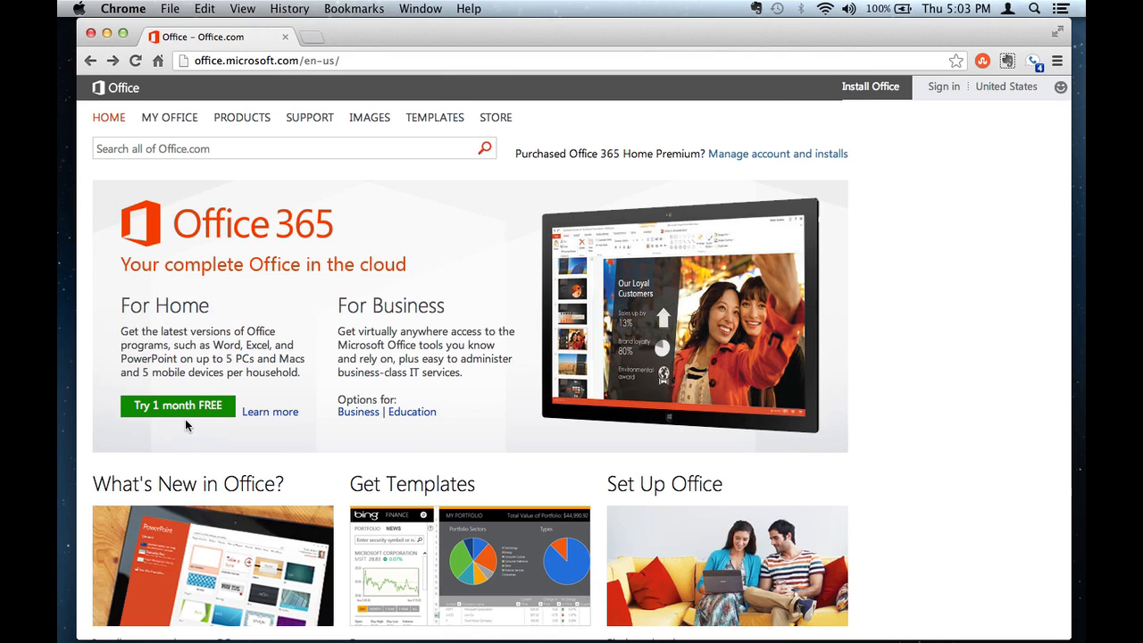
mouse_move(187, 414)
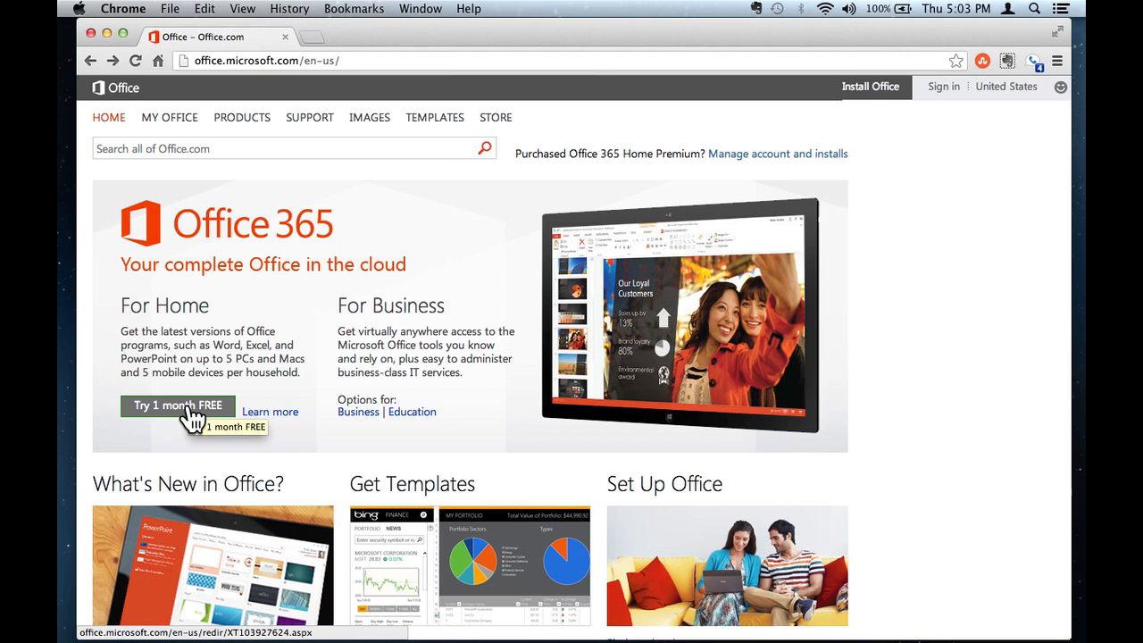
mouse_move(272, 396)
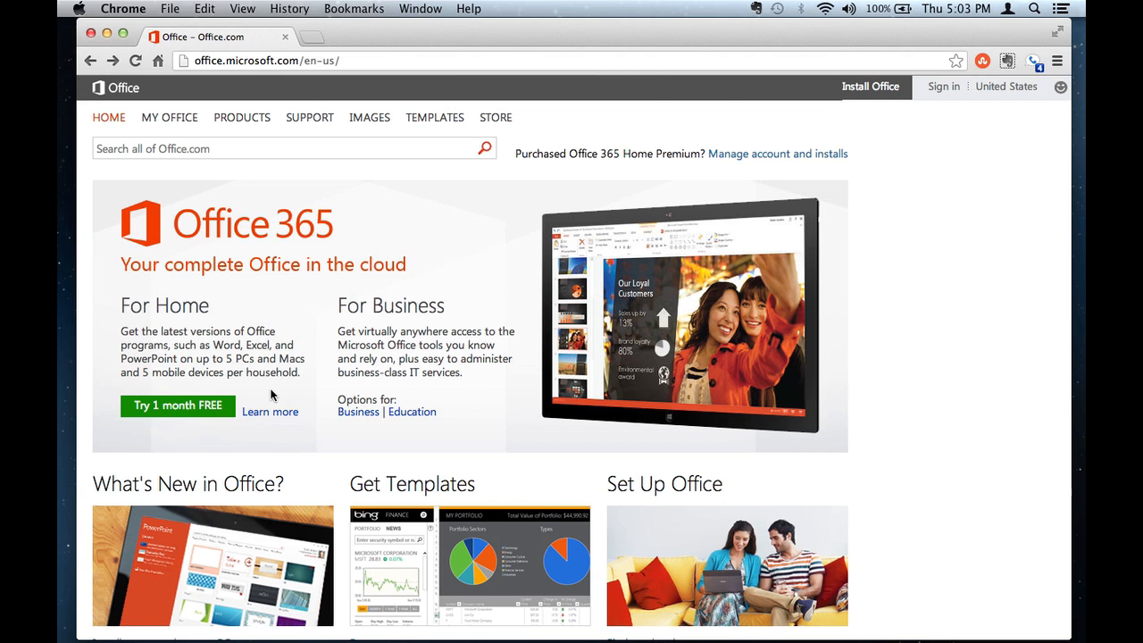